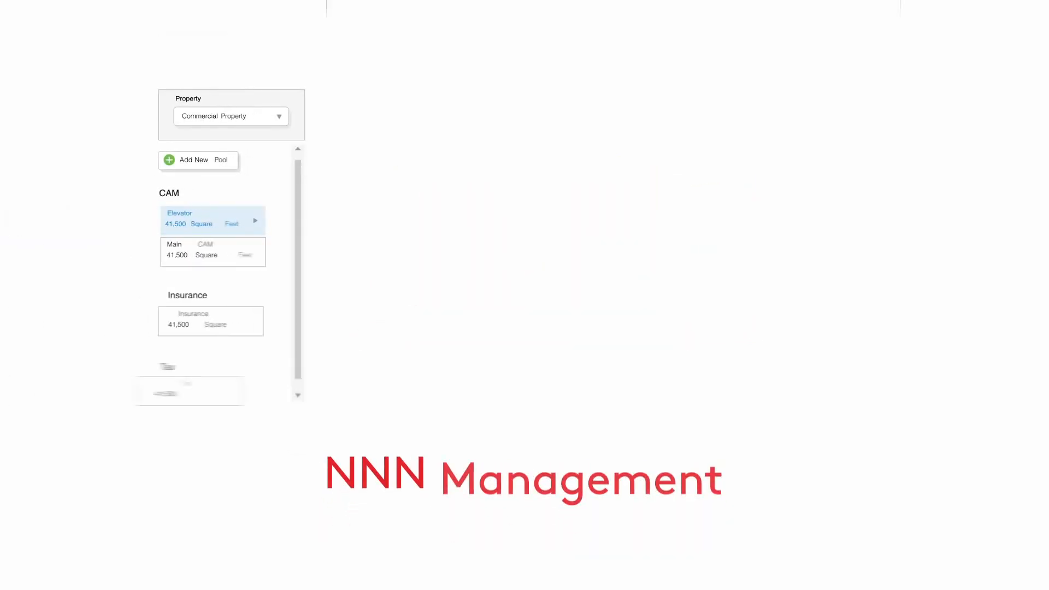
Step: Create four yearly rent steps at 3% increases from the 7,500.00 monthly base rate
click(213, 221)
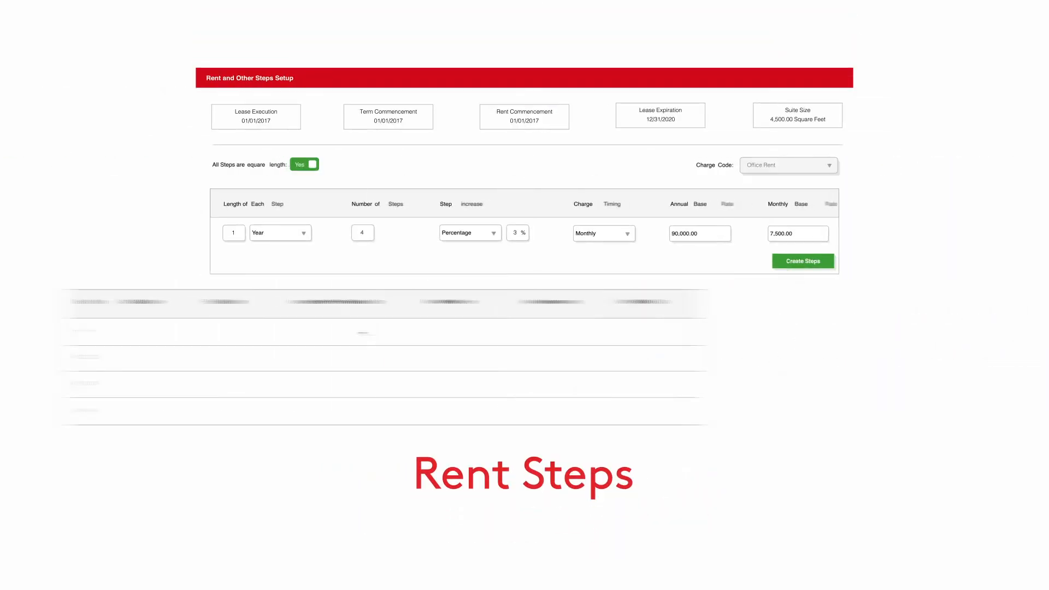
click(802, 261)
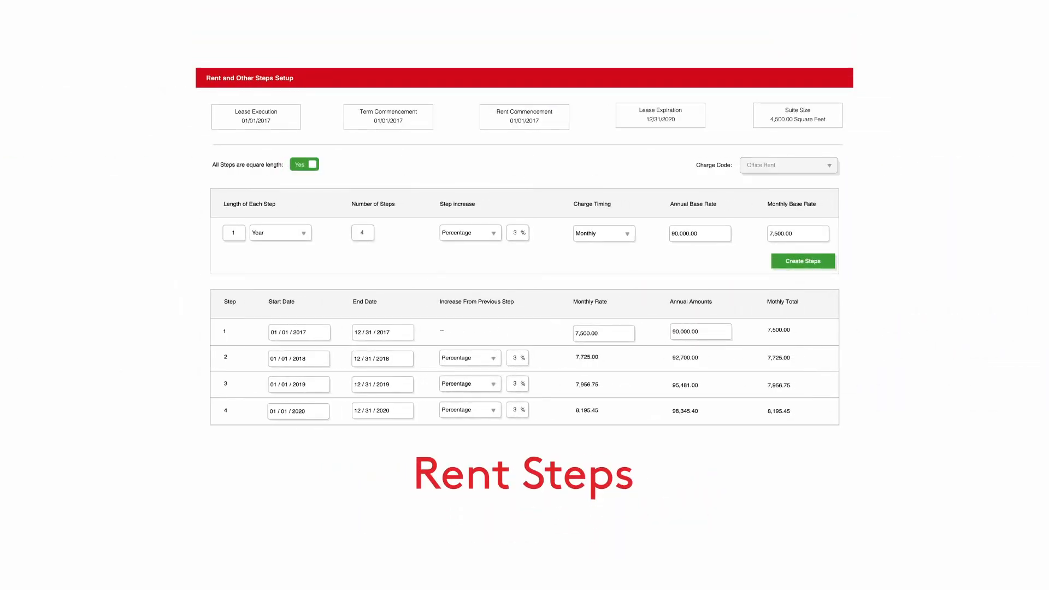